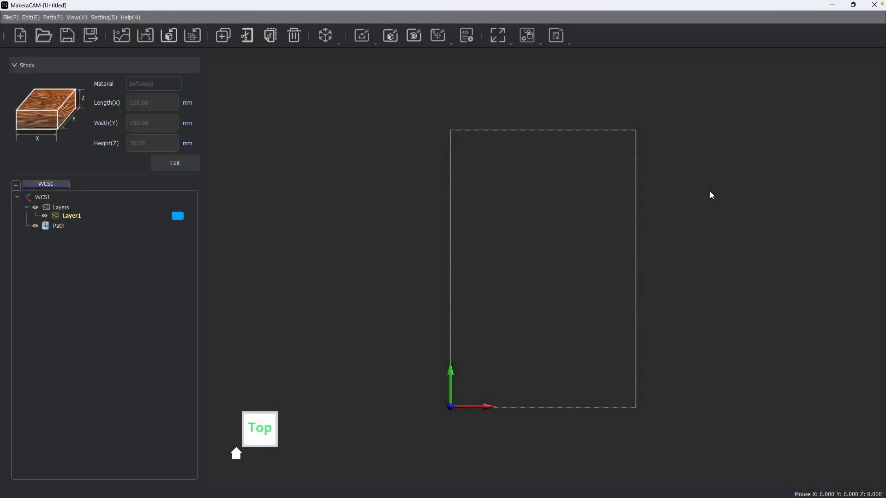
mouse_move(445, 64)
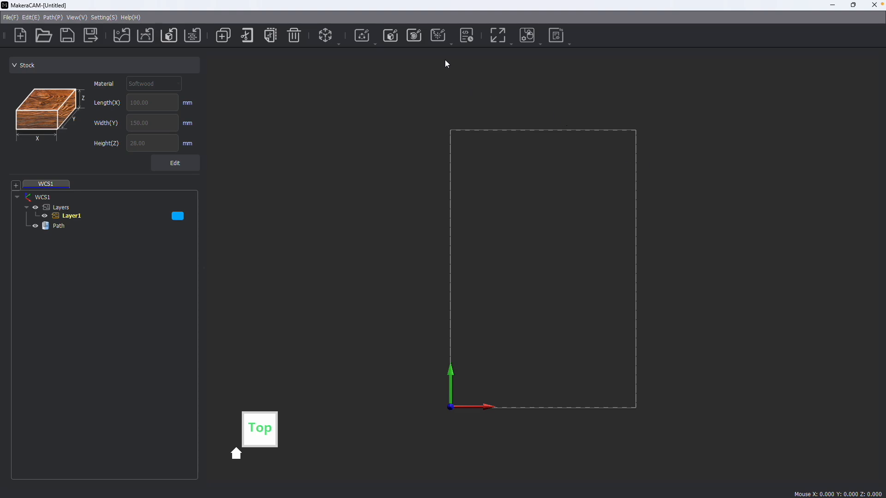
Import dog_image.png into the project and select it in the Layers tree.
click(438, 35)
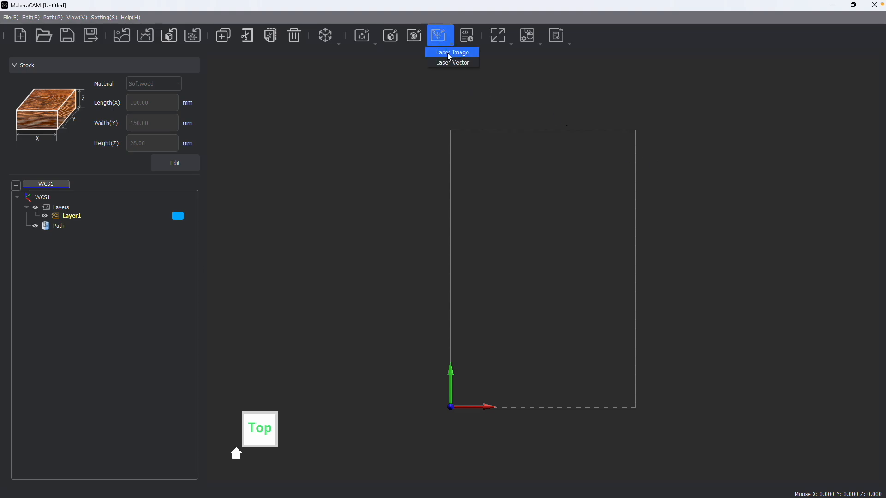
mouse_move(451, 58)
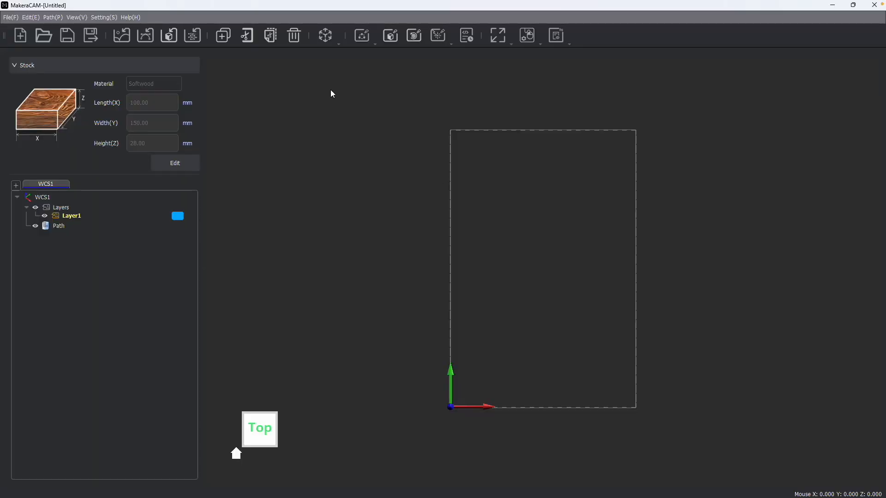
mouse_move(121, 35)
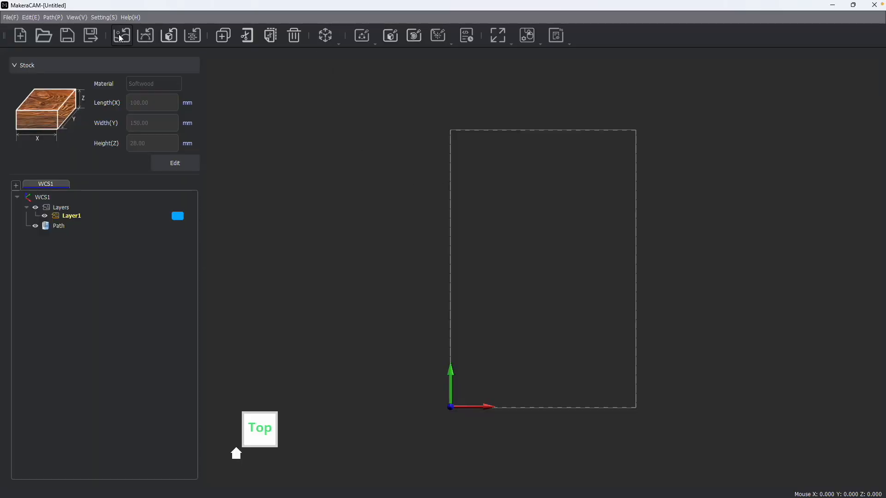
click(120, 35)
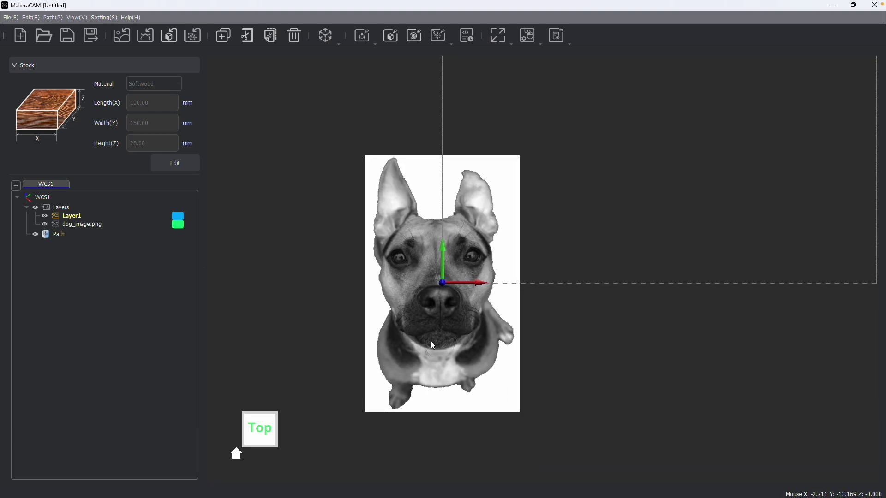
scroll(down, 3)
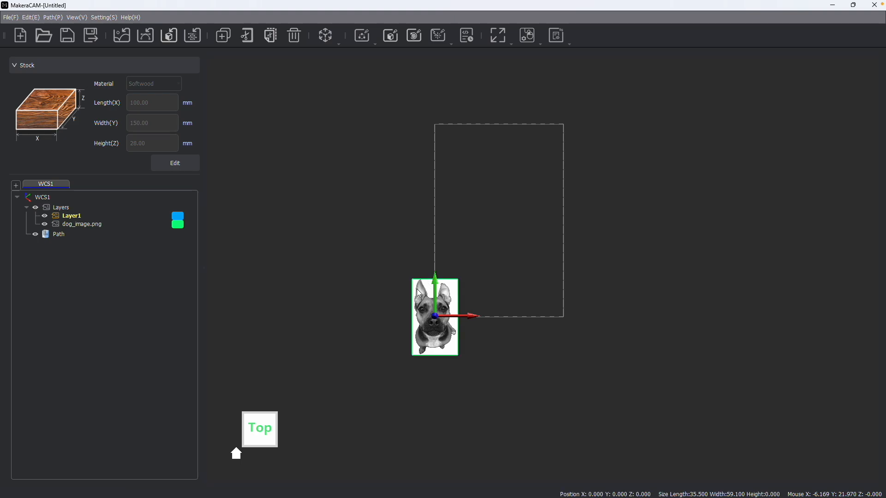
click(81, 223)
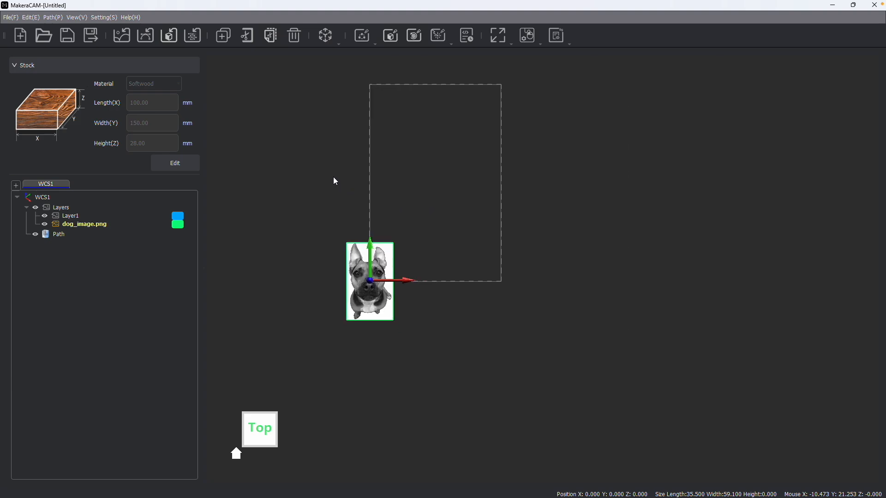
Resize the dog photo to 60 × 100 mm via Edit > Transform and begin a Laser Image path.
click(29, 17)
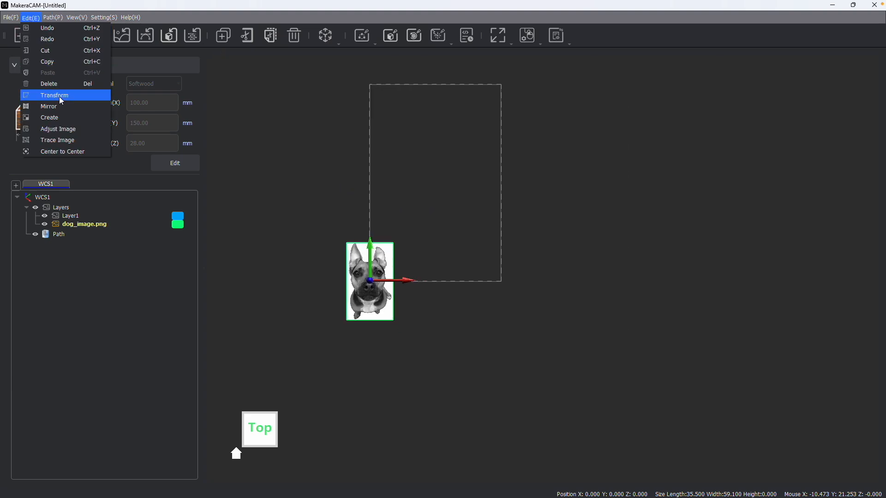
click(54, 95)
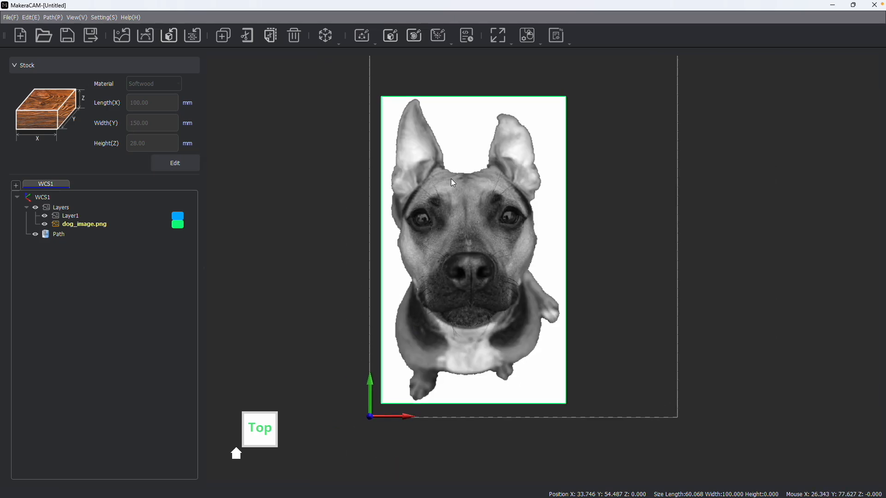
click(439, 35)
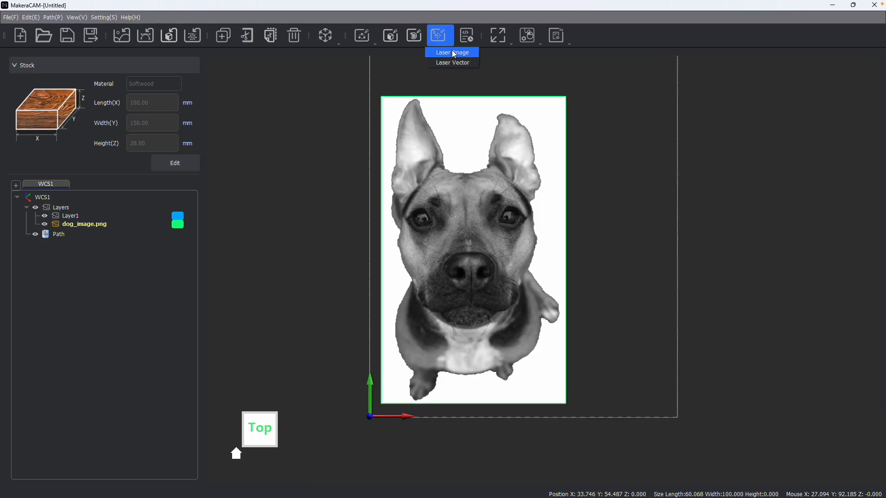
click(452, 51)
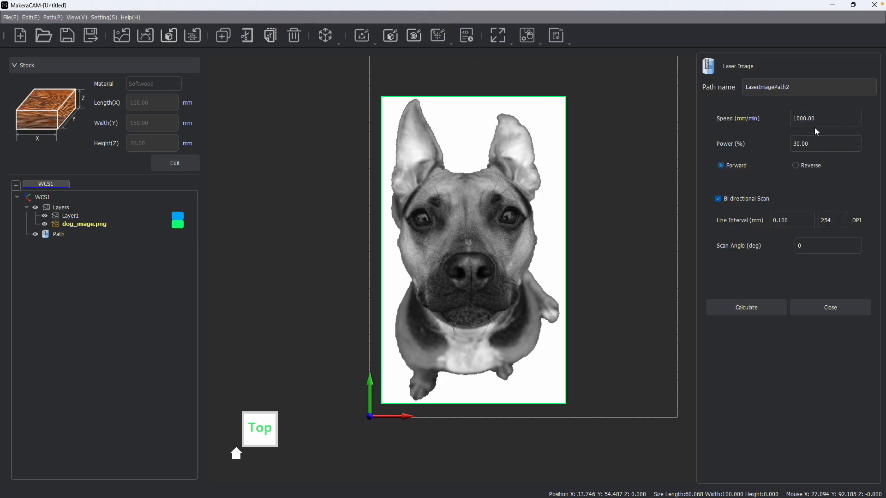
click(825, 144)
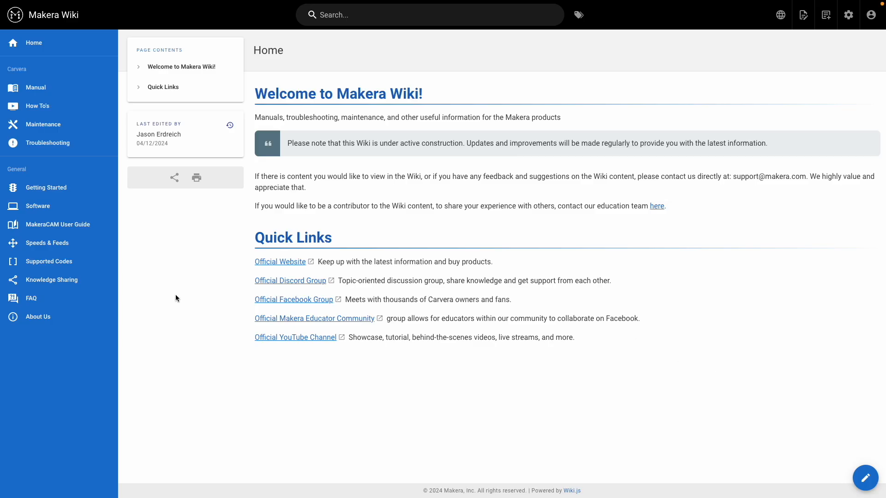
View the Laser Module - Carvera (2.5w) settings table on the Speeds & Feeds wiki page.
click(48, 242)
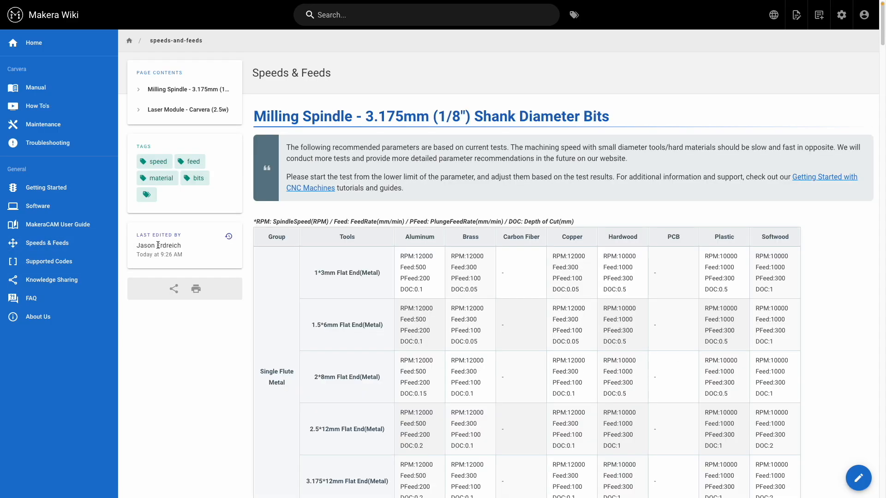
scroll(down, 3)
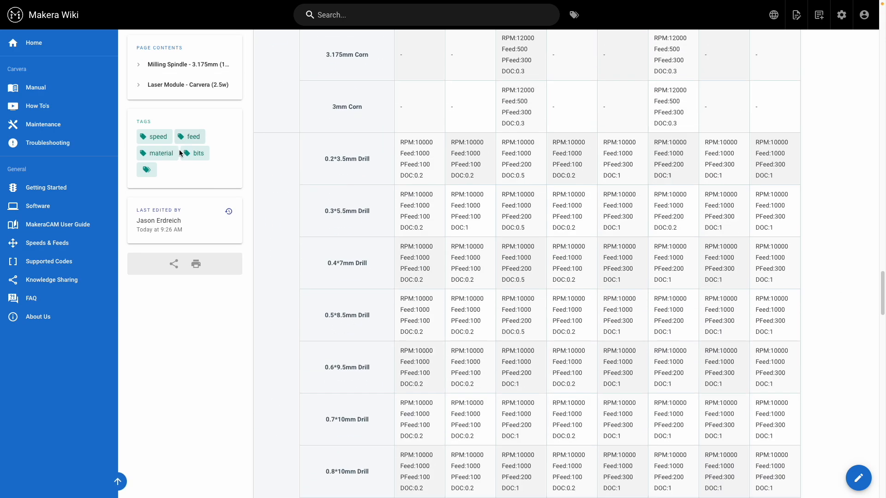
click(187, 84)
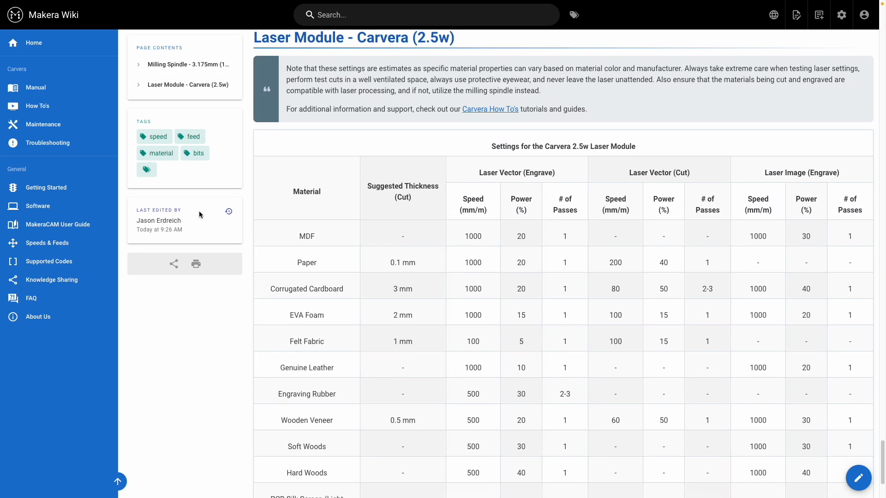
scroll(down, 3)
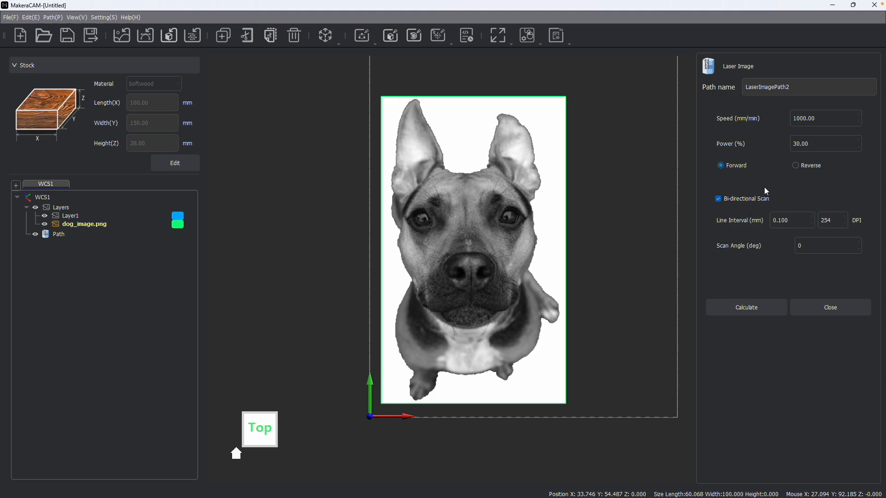
mouse_move(769, 236)
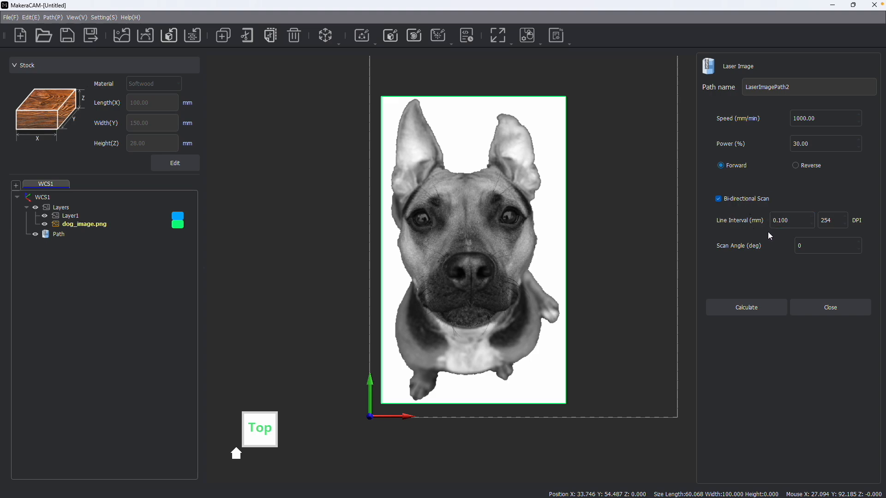
click(791, 221)
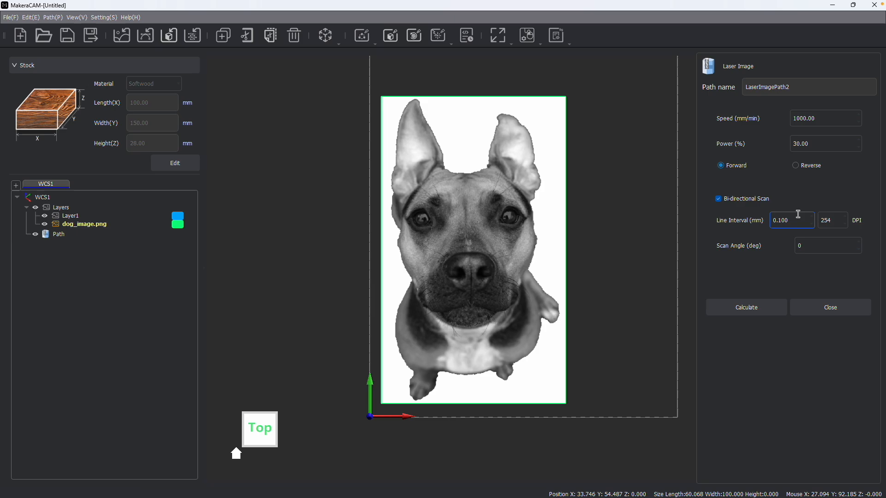
mouse_move(793, 234)
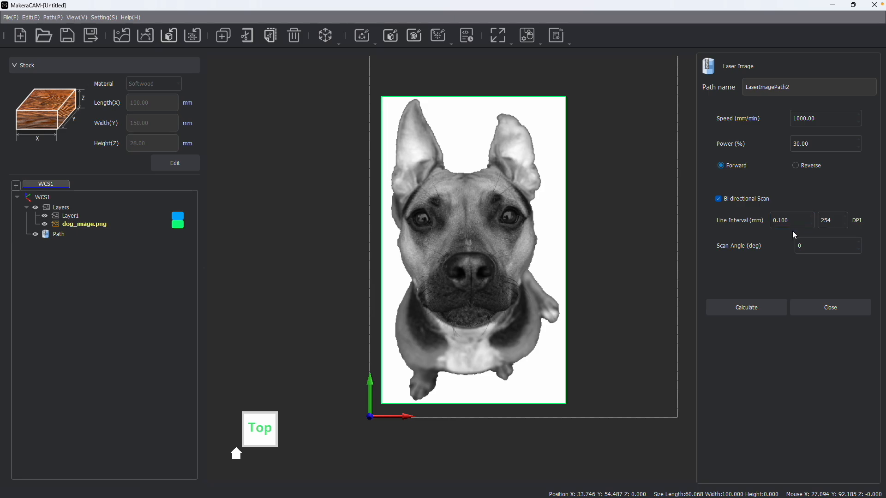
click(746, 307)
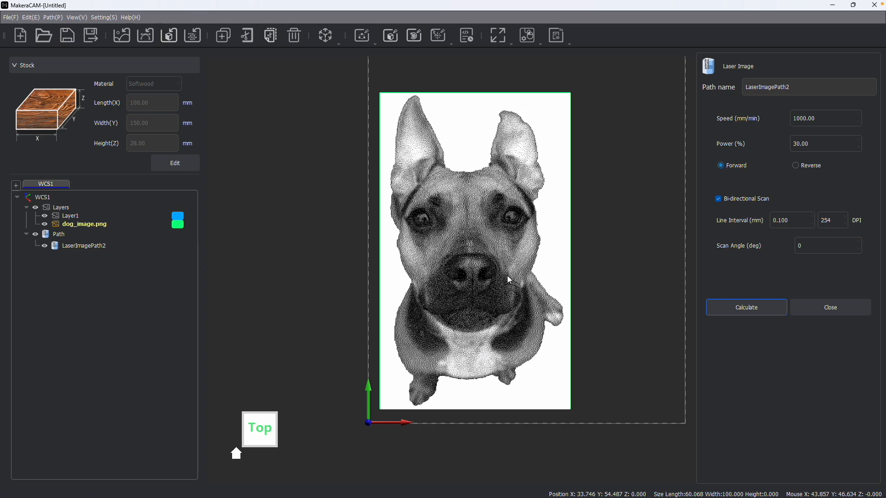
mouse_move(535, 198)
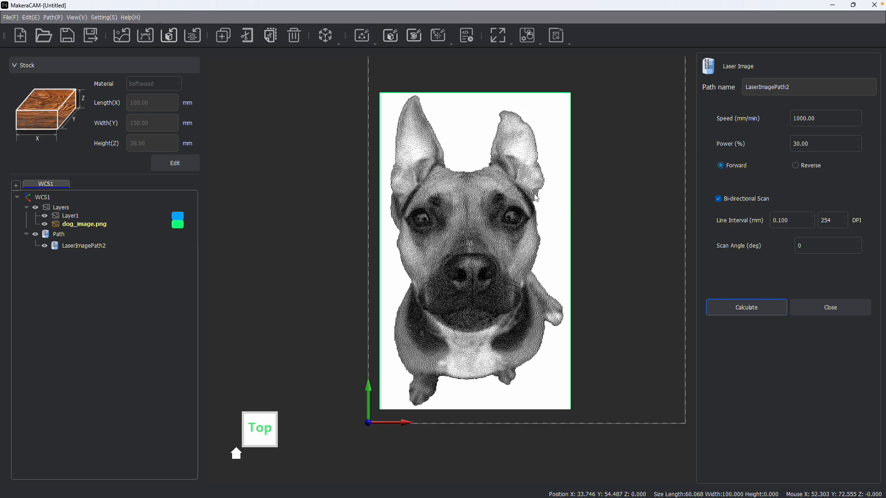
mouse_move(516, 211)
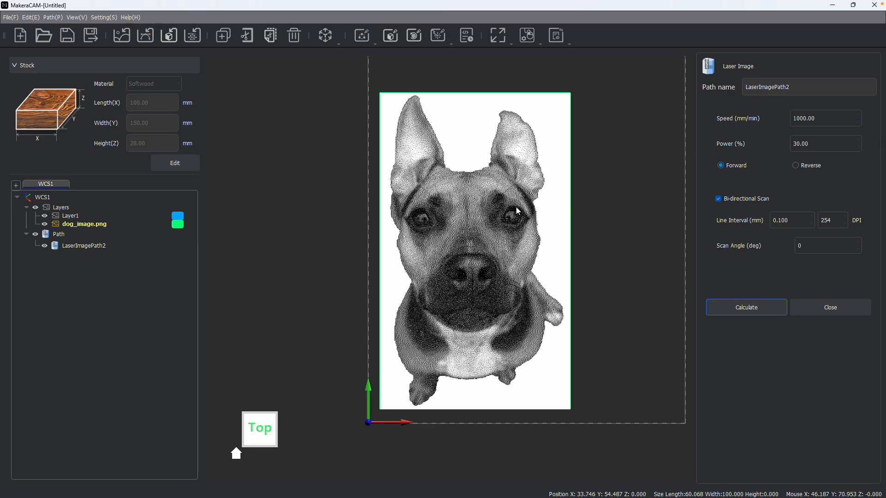
mouse_move(595, 261)
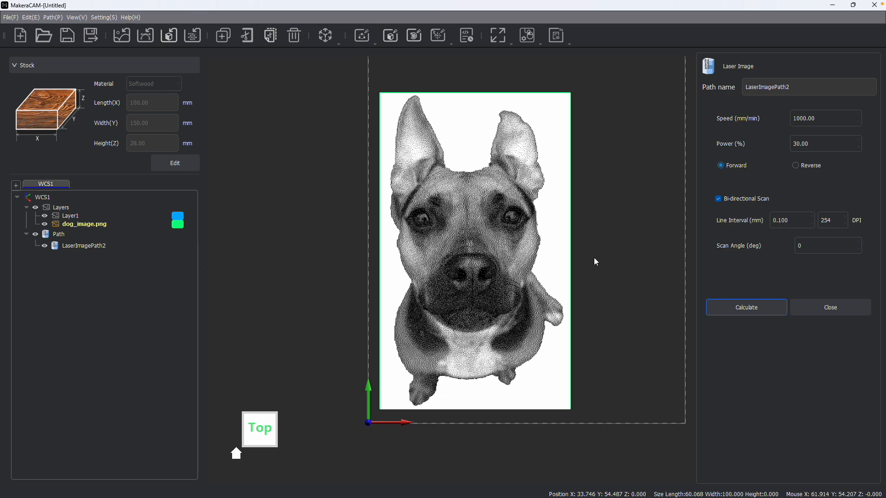
mouse_move(425, 225)
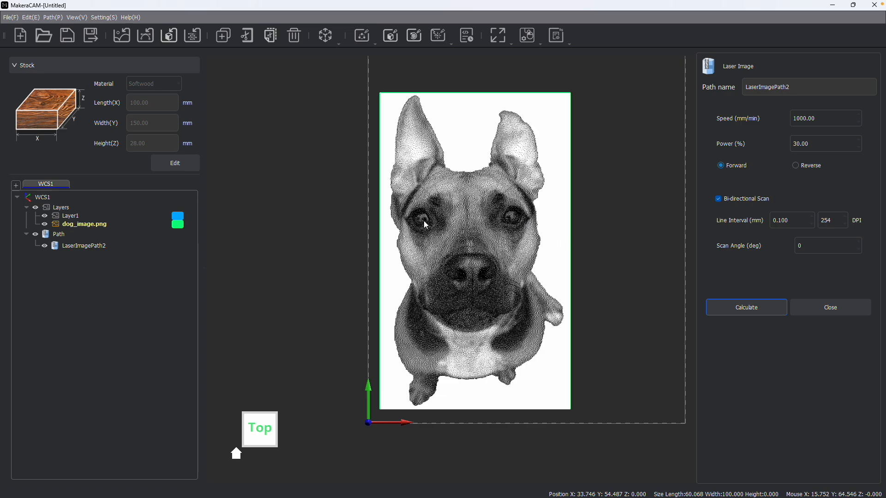
Bring up the context options for the laser image path in the Path tree.
right_click(83, 245)
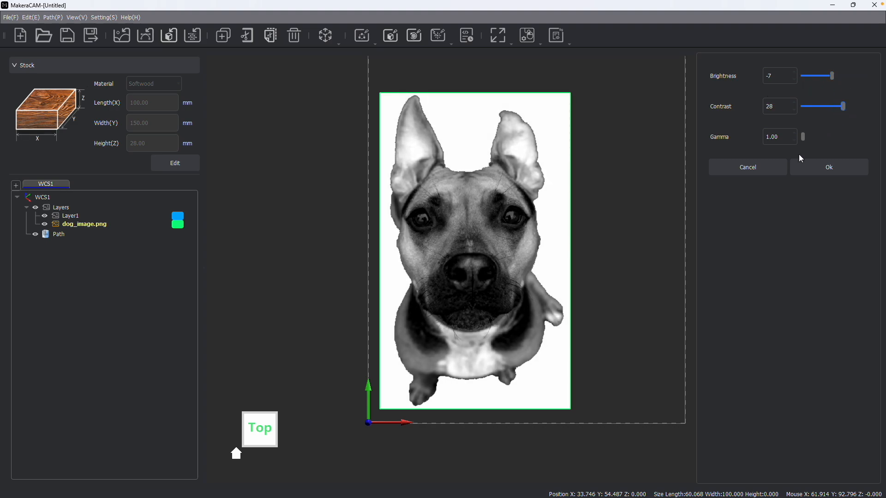
Confirm brightness −7 and contrast 28 on the dog photo and list the laser path types.
click(828, 167)
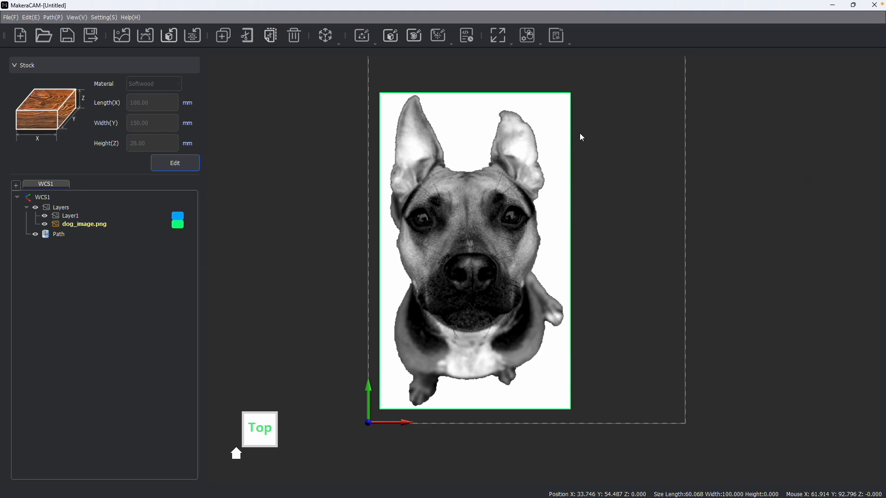
click(439, 35)
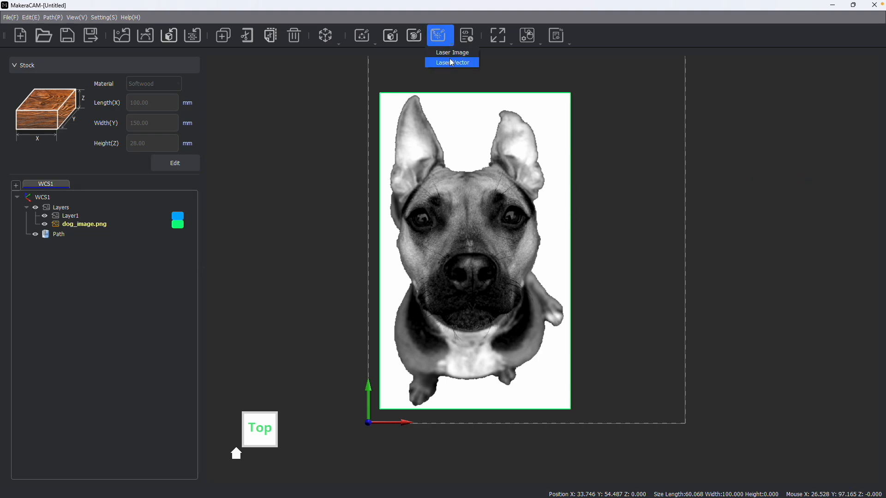
Calculate LaserImagePath2 for the dog photo at 1000 mm/min and 30% power.
click(452, 52)
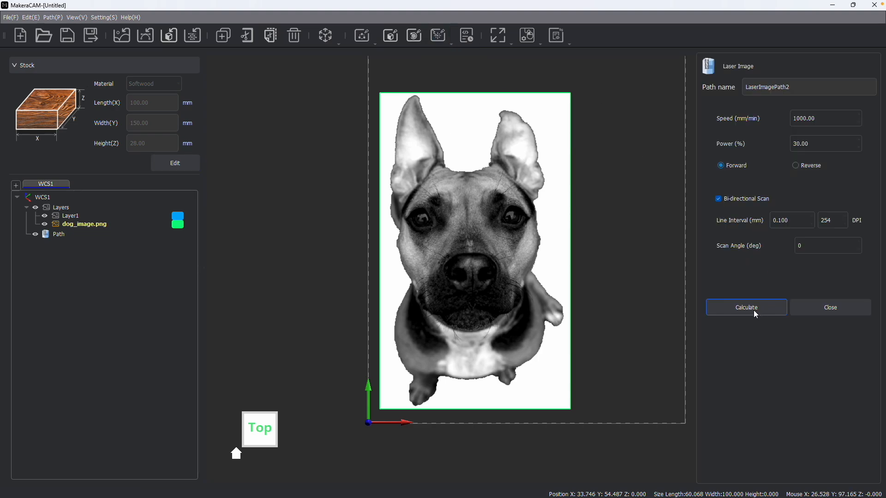
click(746, 308)
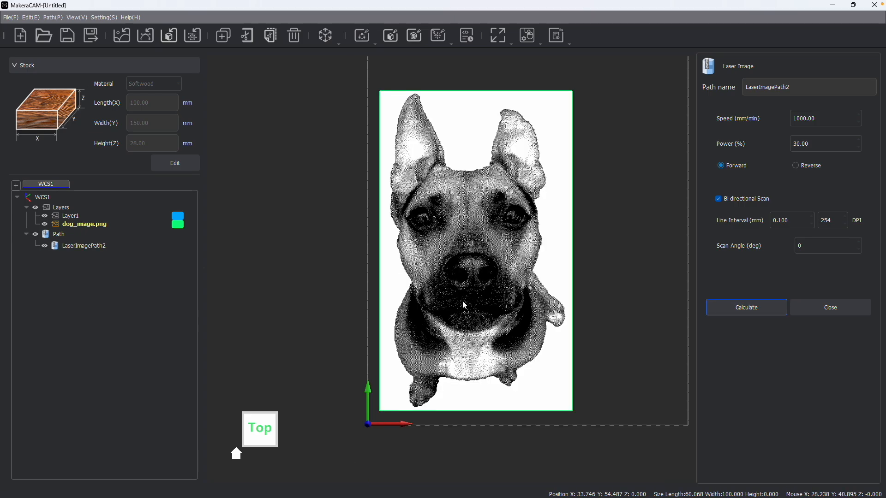
mouse_move(434, 228)
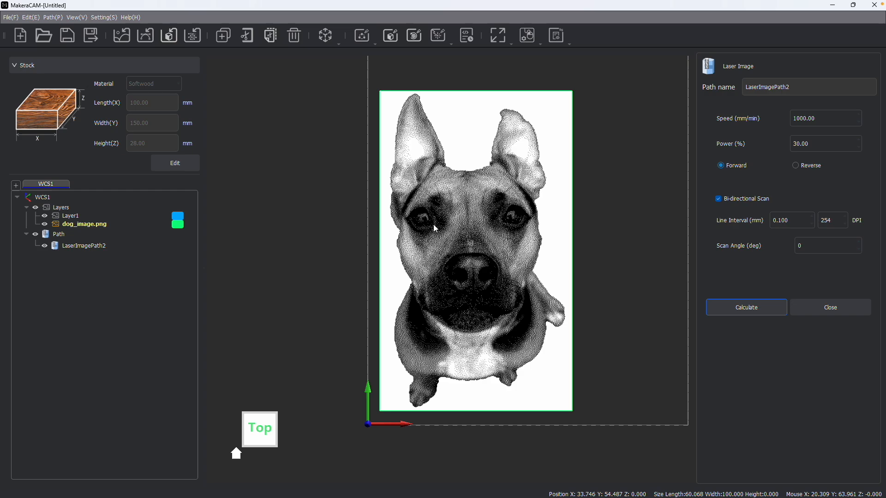
mouse_move(454, 329)
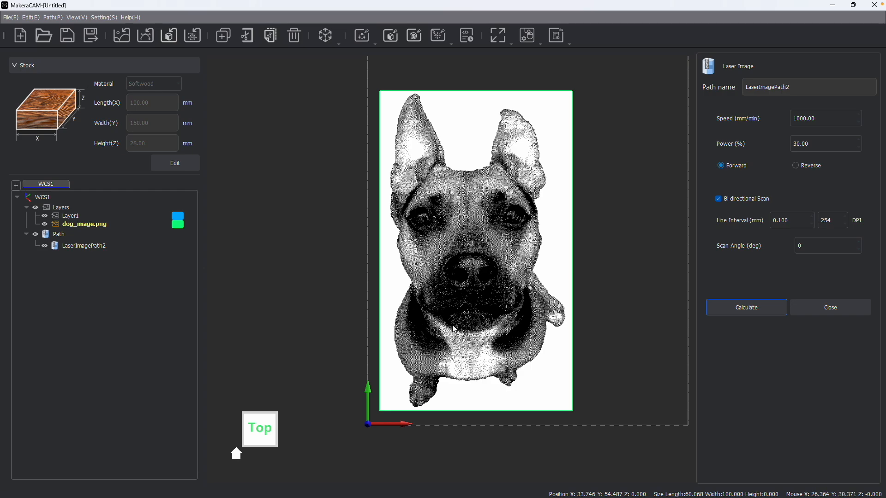
mouse_move(514, 277)
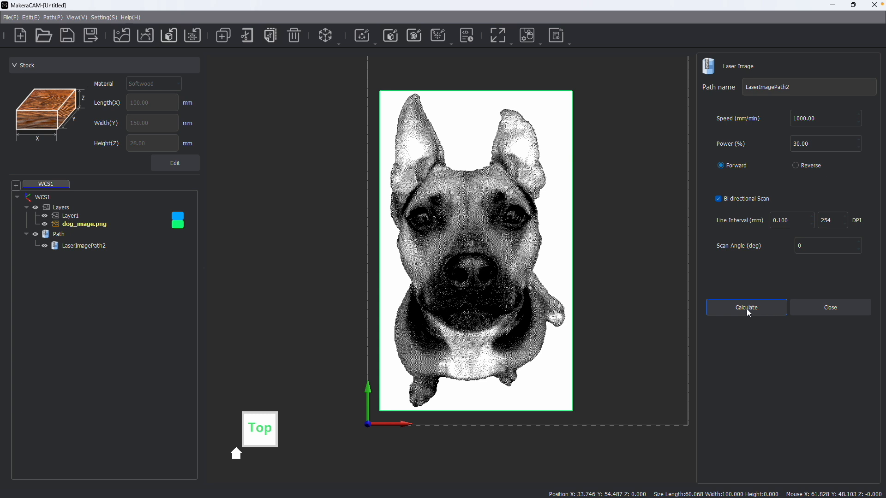
click(745, 307)
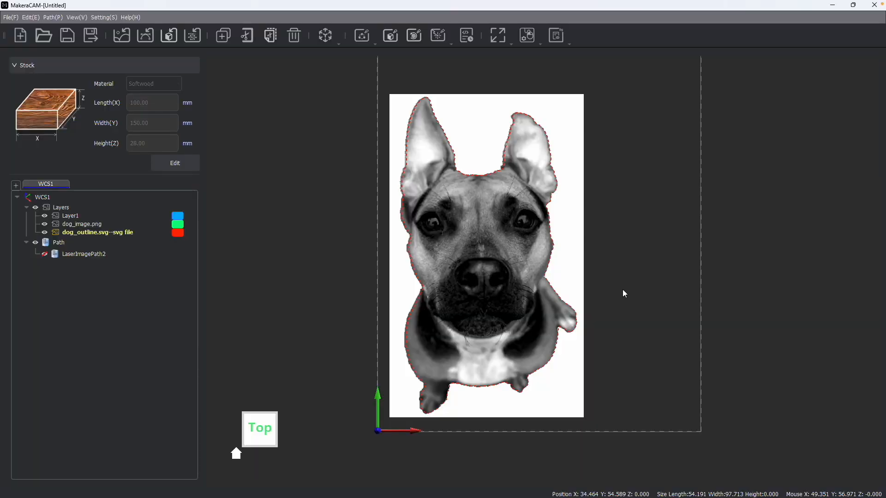
mouse_move(616, 291)
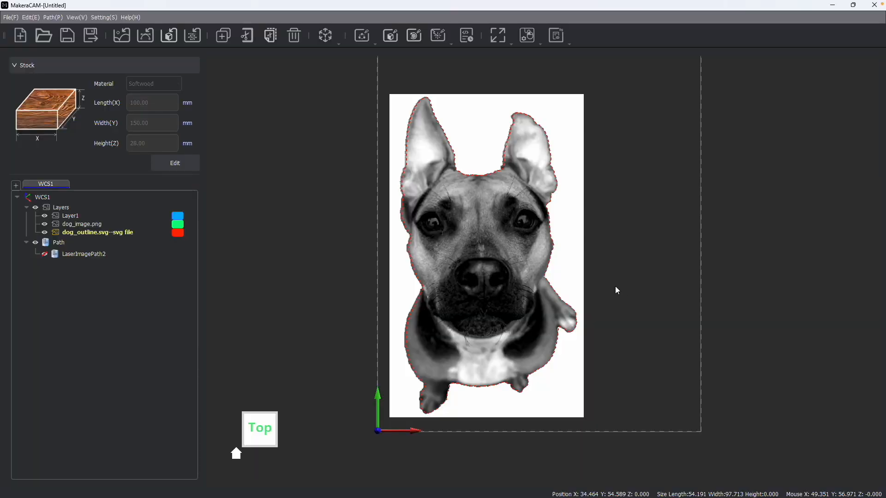
mouse_move(638, 248)
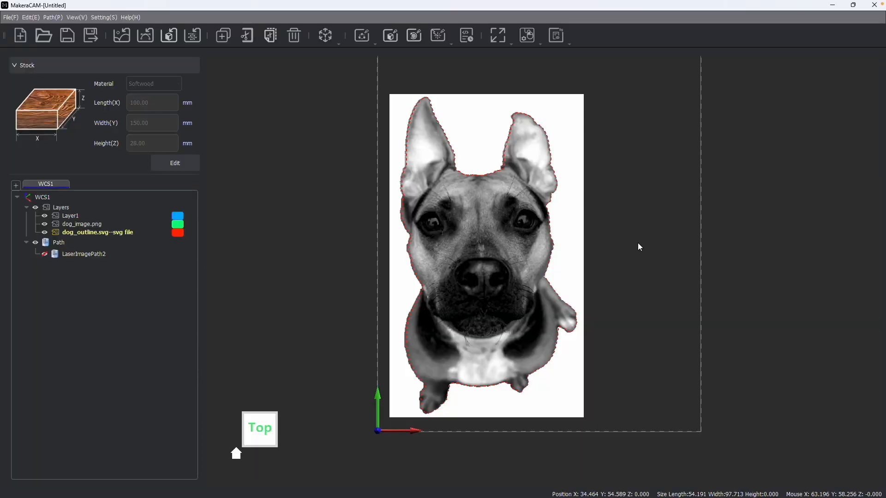
mouse_move(586, 234)
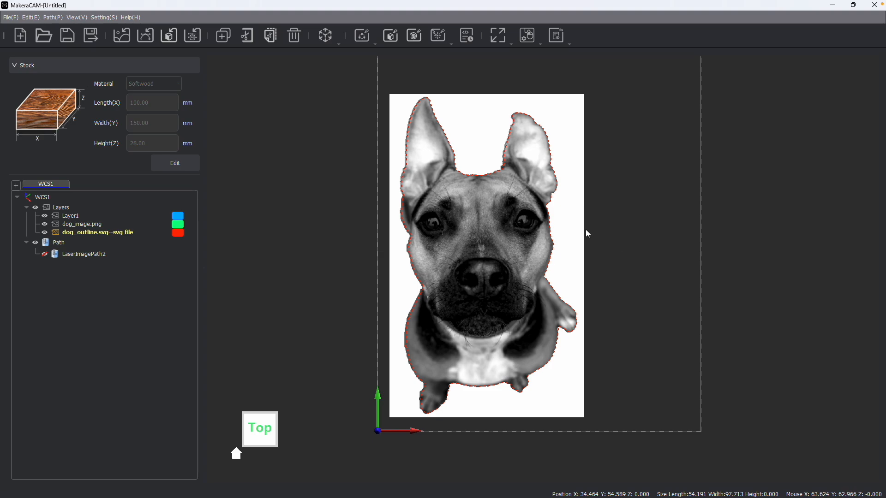
mouse_move(582, 237)
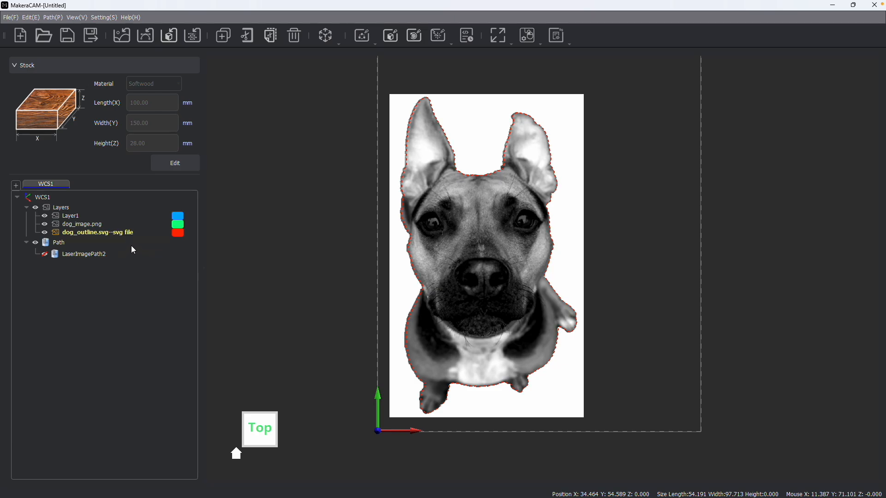
List the vector toolpath types for the imported dog_outline.svg.
click(363, 35)
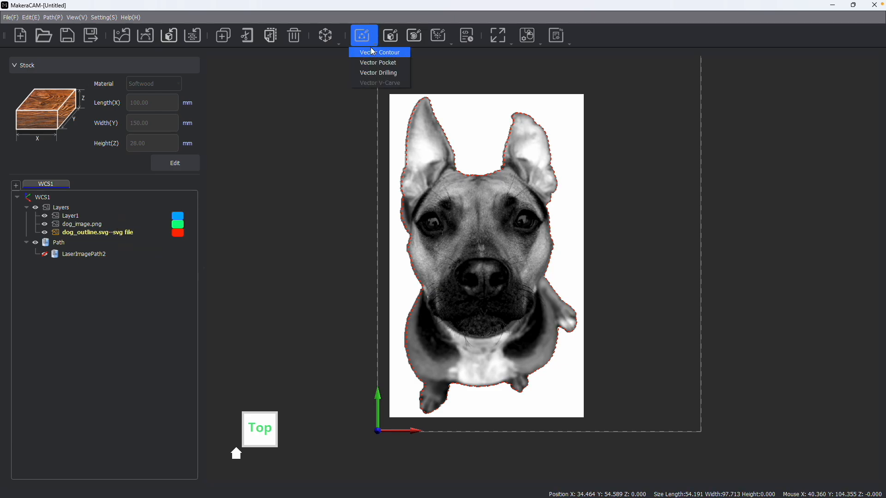
Start an outside Vector Contour on the dog outline and place a 5 mm rectangular tab.
click(379, 52)
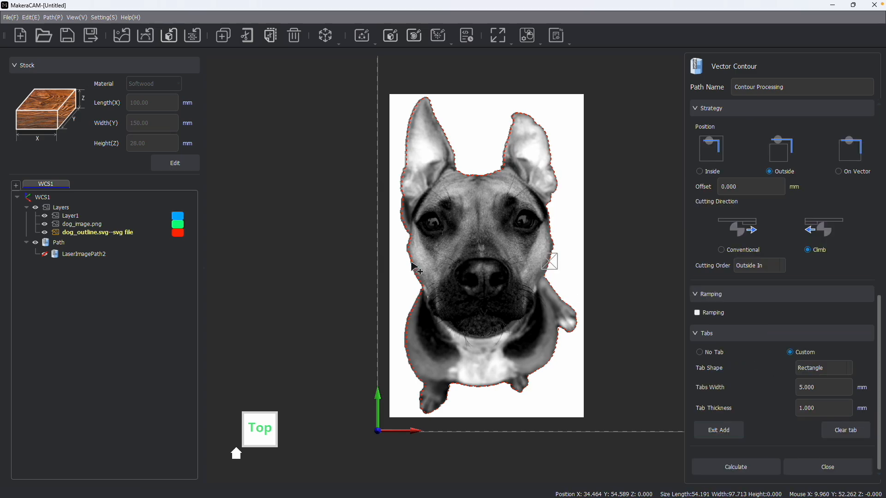
click(736, 467)
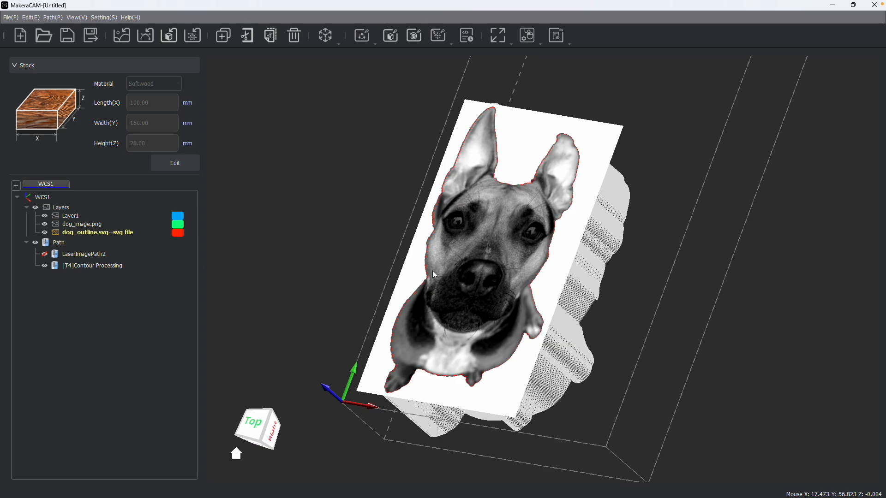
mouse_move(271, 286)
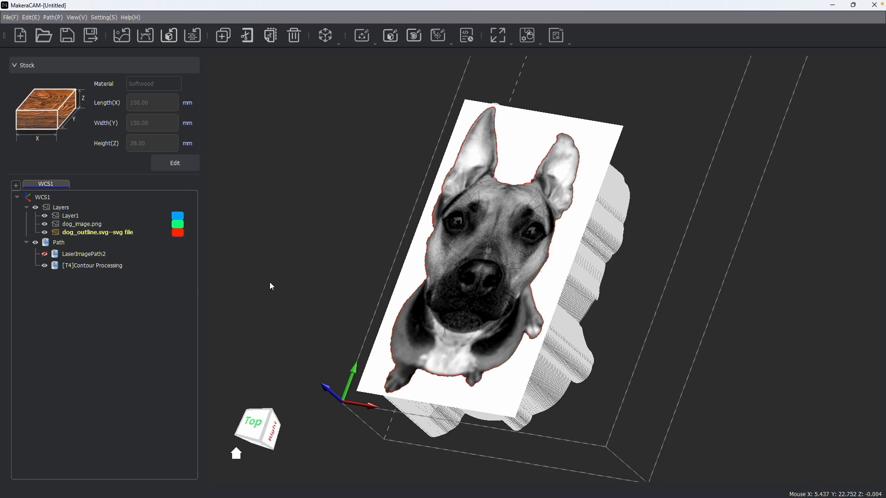
mouse_move(106, 266)
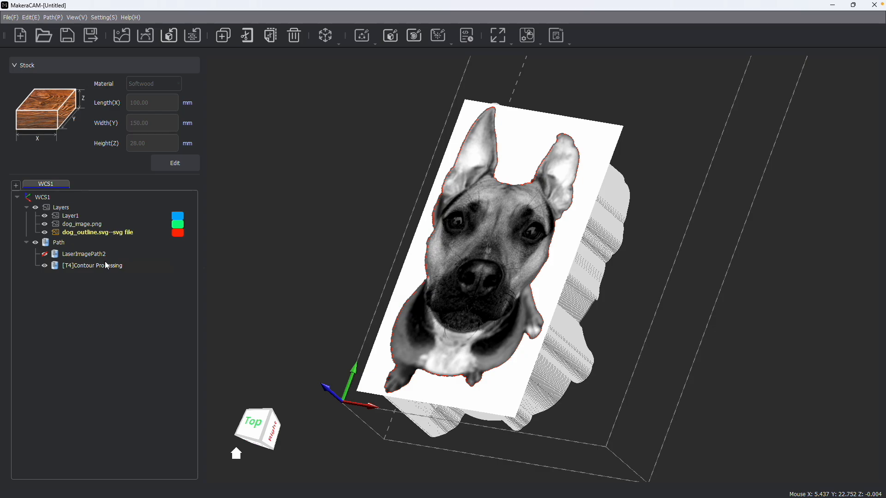
Bring up the context options for the Path node covering all tool paths.
right_click(58, 242)
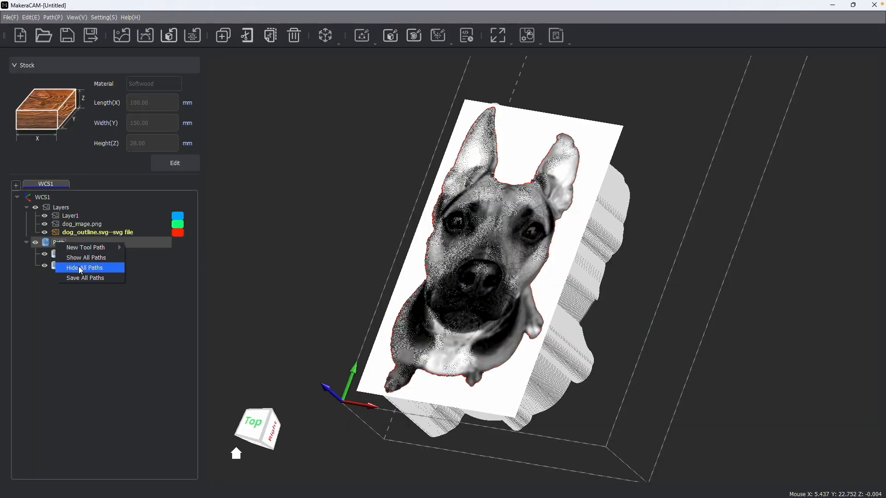
click(85, 278)
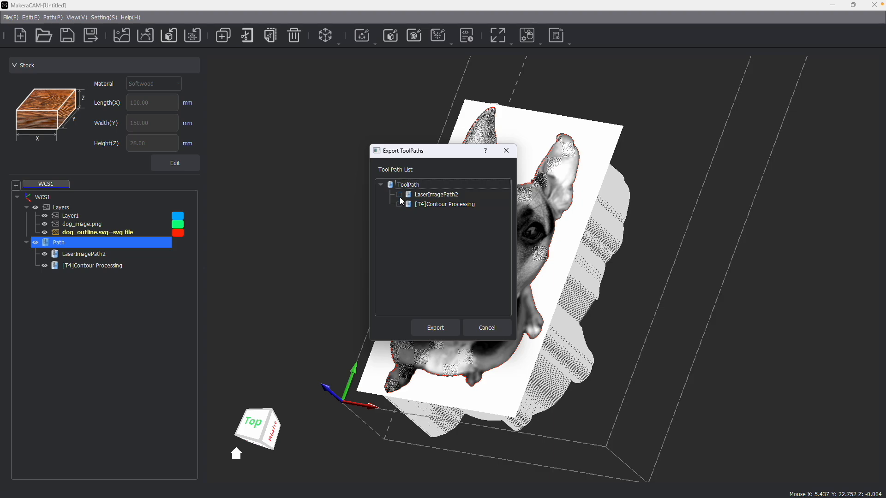
mouse_move(410, 210)
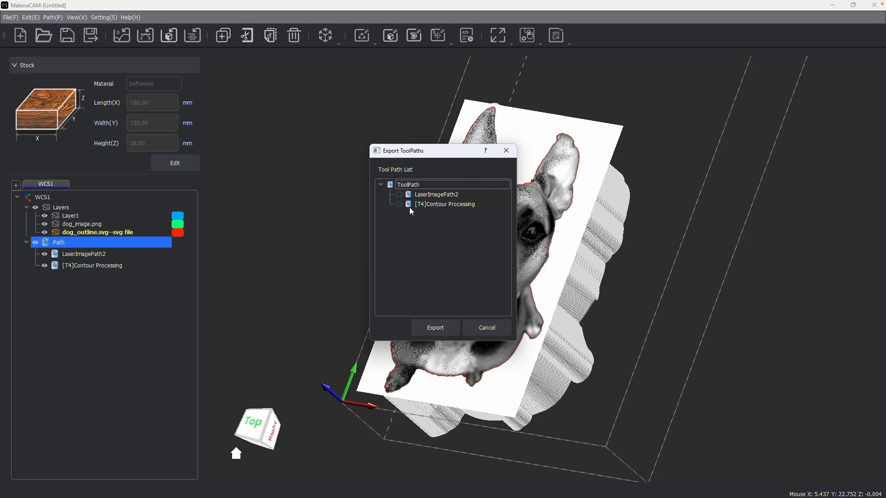
mouse_move(442, 289)
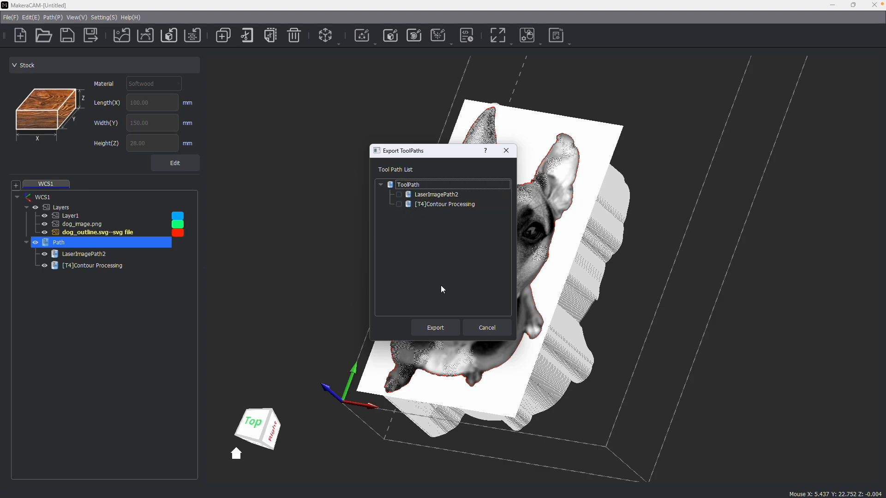
click(485, 327)
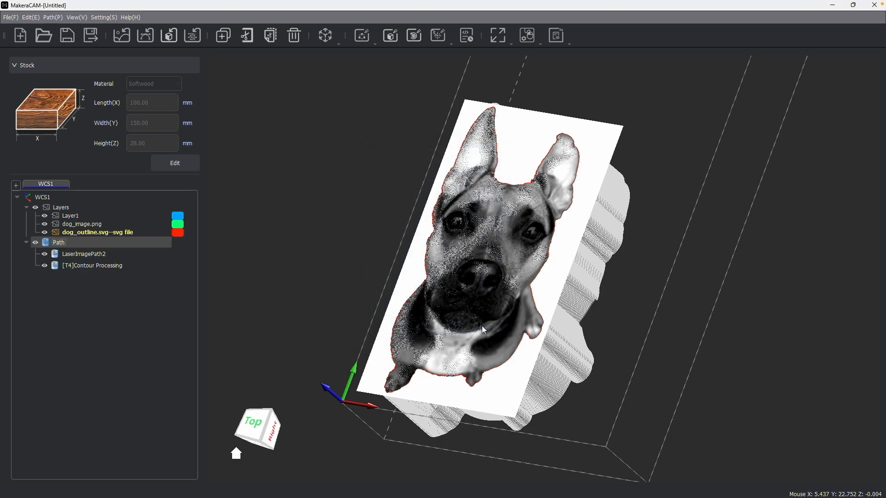
mouse_move(608, 241)
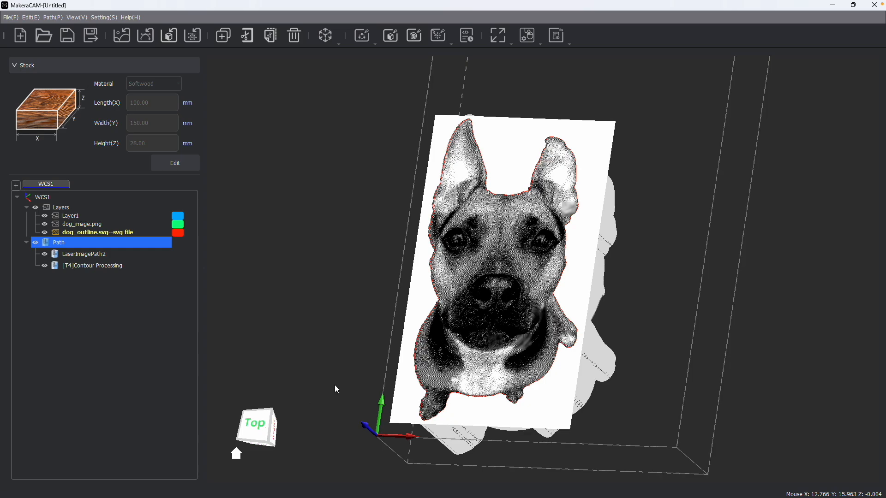
mouse_move(288, 323)
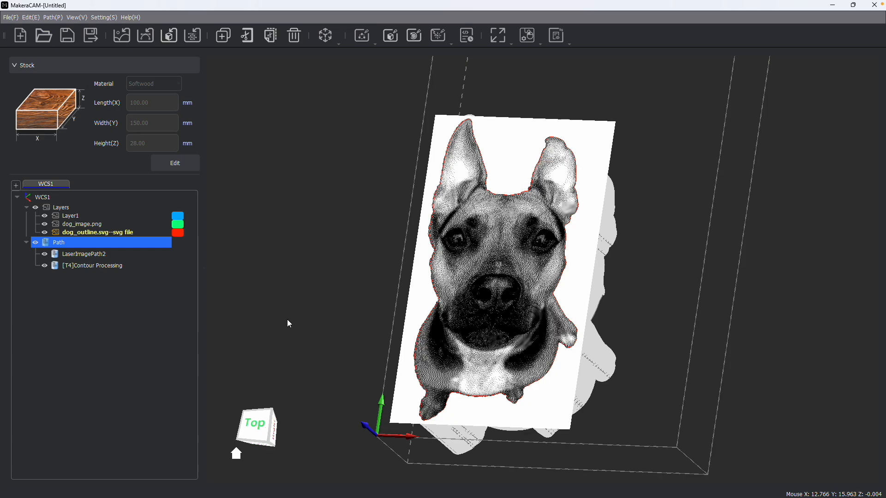